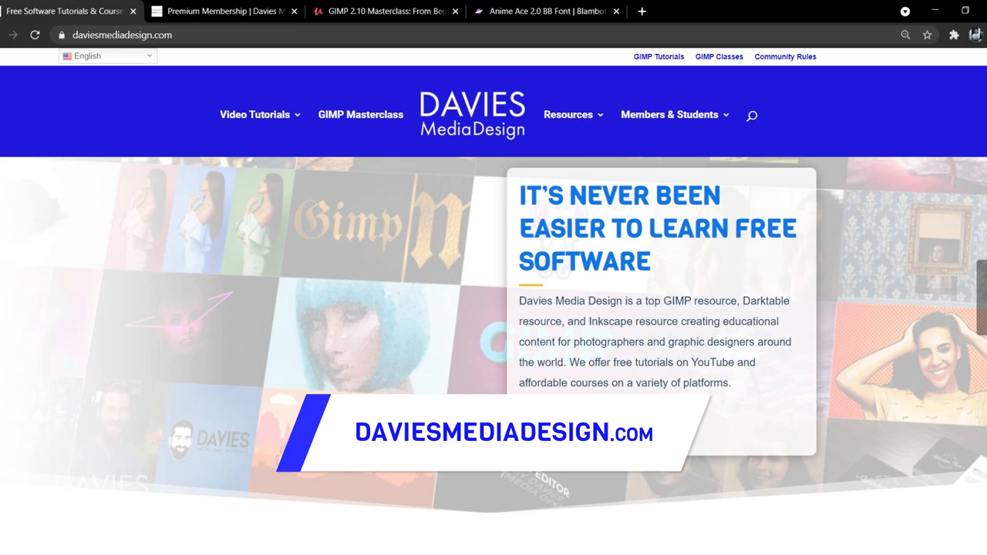
Scroll the Davies Media Design site, then show the GIMP 2.10 Masterclass Udemy page
{"action": "scroll", "scroll_direction": "down", "scroll_amount": 3}
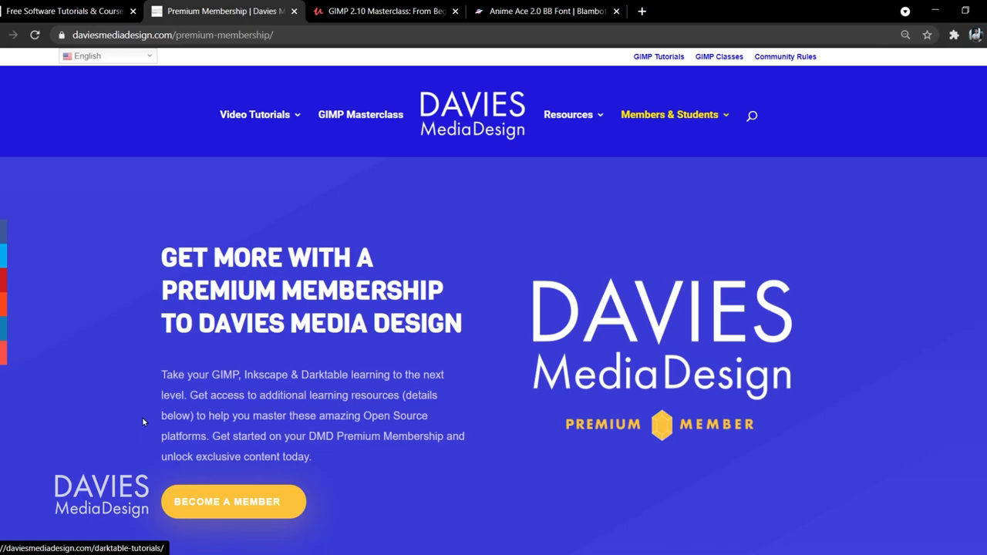
{"action": "left_click", "coordinate": [385, 11]}
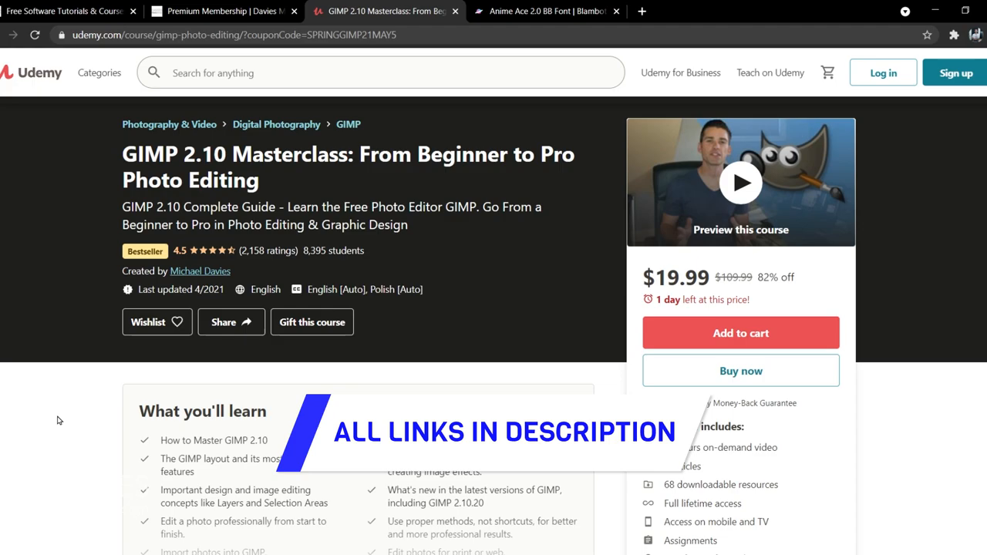
{"action": "left_click", "coordinate": [543, 11]}
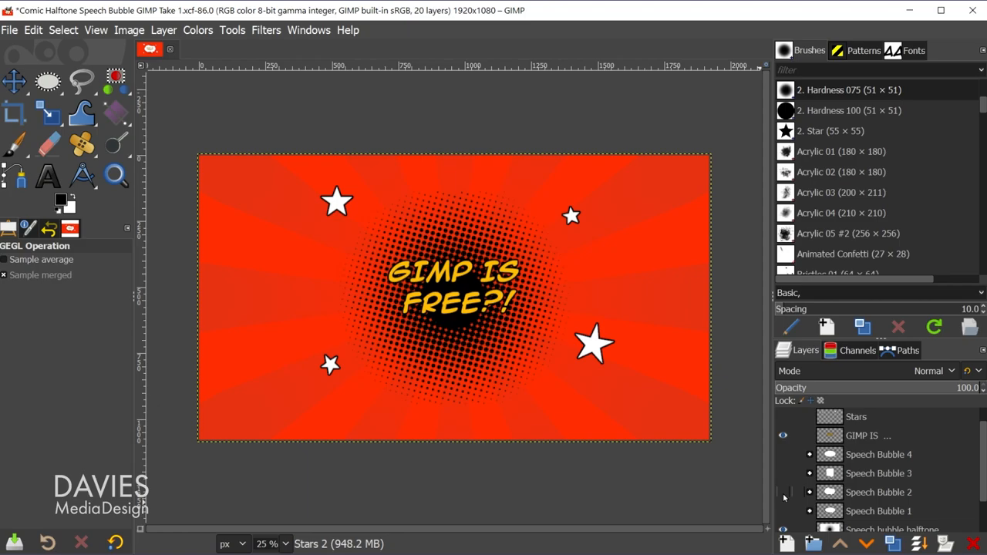
{"action": "left_click", "coordinate": [783, 473]}
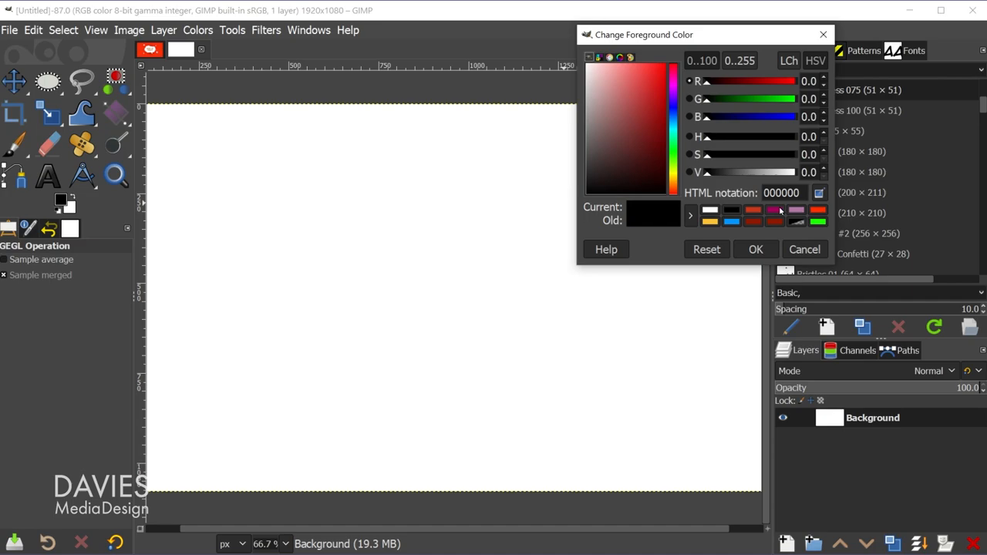
Pick red as the foreground colour and confirm it
{"action": "left_click", "coordinate": [804, 249]}
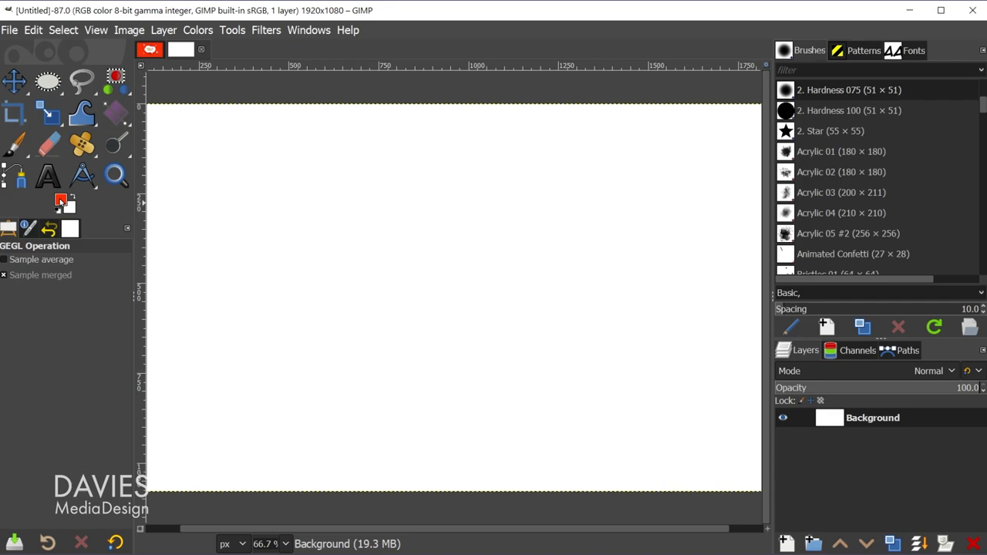
{"action": "left_click", "coordinate": [61, 199]}
{"action": "type", "text": "Speech"}
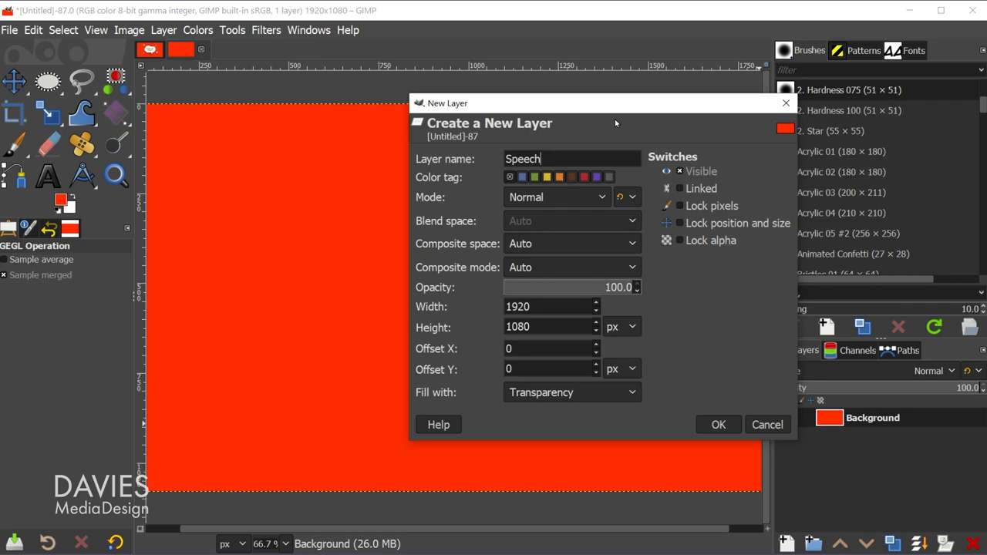
Create the transparent Speech Bubble layer and add 50% vertical and horizontal centre guides
{"action": "left_click", "coordinate": [718, 425]}
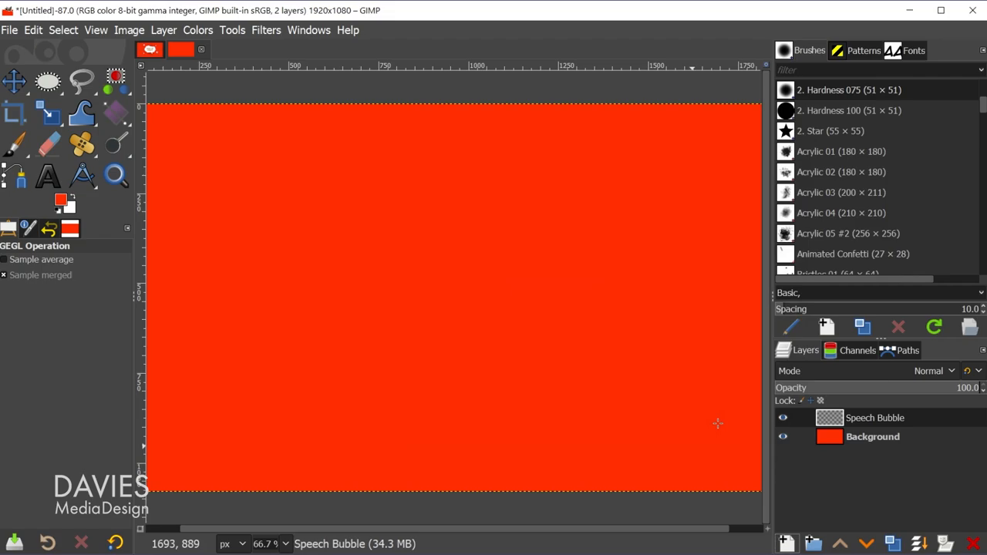
{"action": "left_click", "coordinate": [129, 29]}
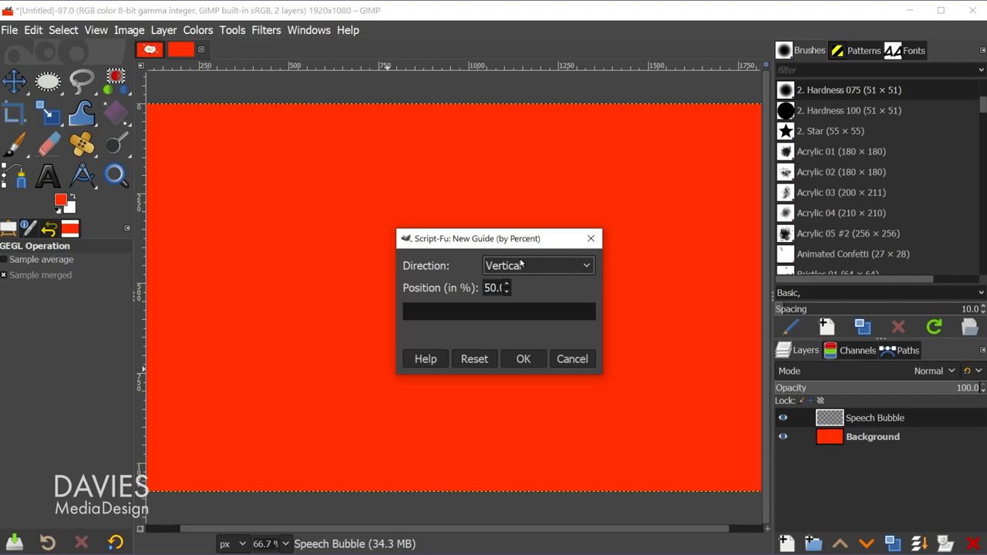
{"action": "left_click", "coordinate": [523, 358]}
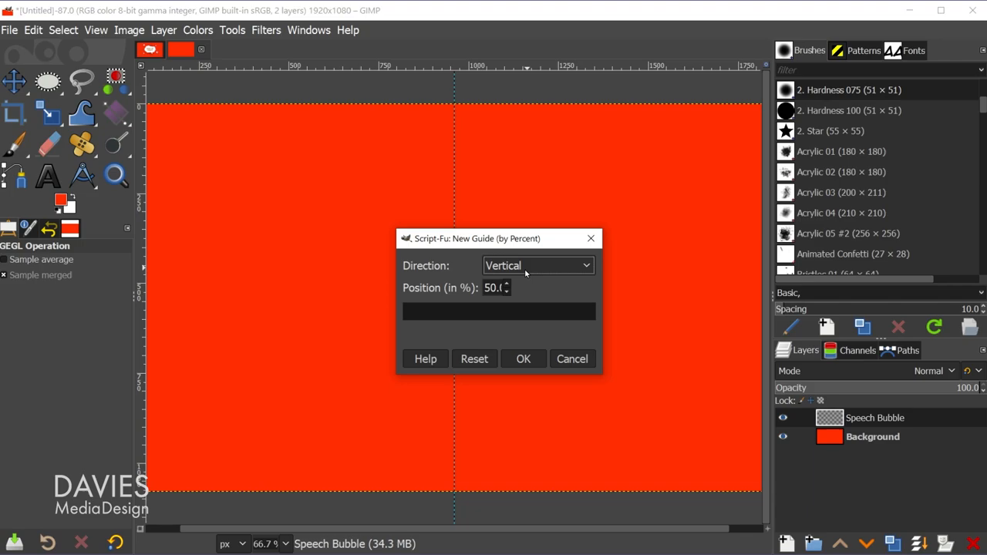
{"action": "left_click", "coordinate": [523, 358]}
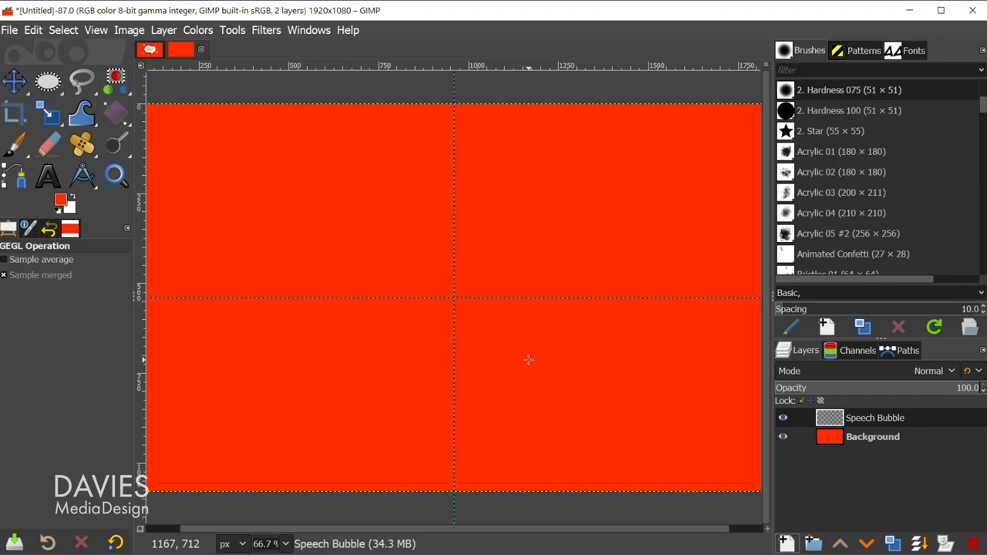
{"action": "mouse_move", "coordinate": [528, 345]}
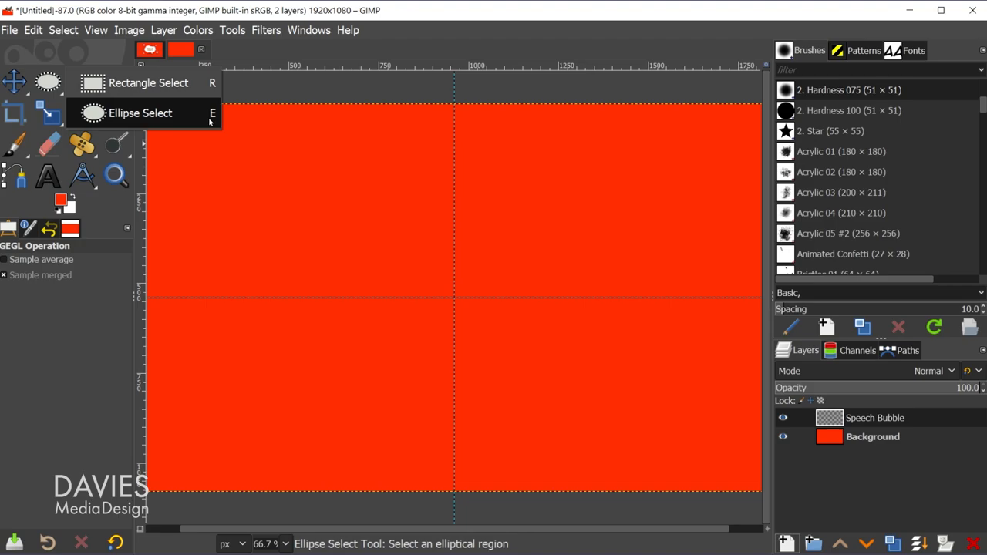
Activate the Ellipse Select tool
{"action": "left_click", "coordinate": [139, 113]}
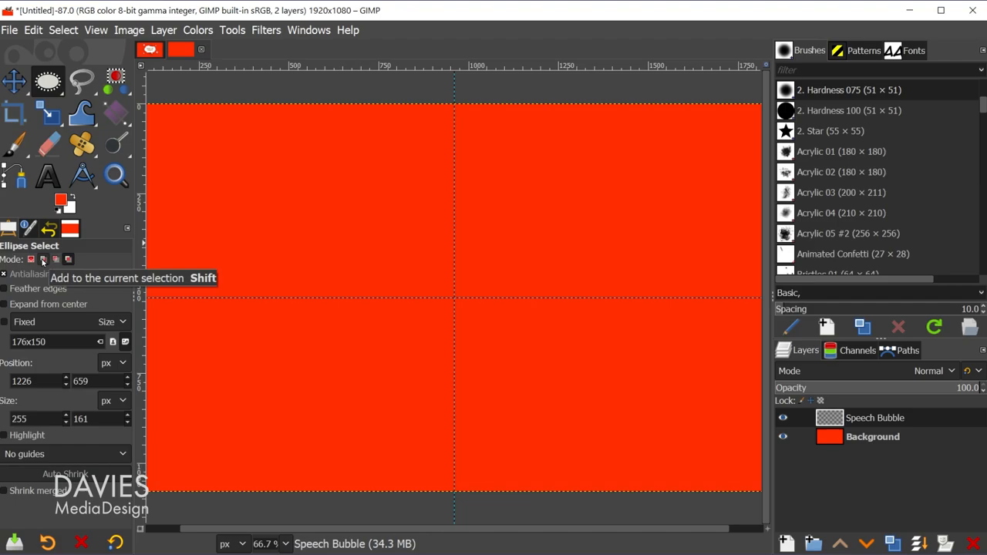
{"action": "mouse_move", "coordinate": [313, 247]}
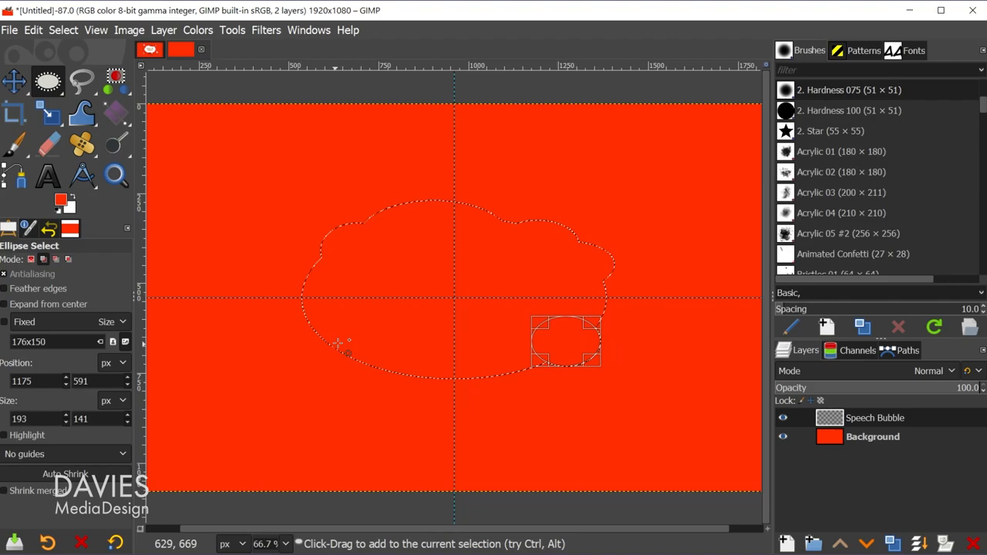
Add two more overlapping ellipse bulges along the cloud's left and lower-left edges
{"action": "left_click_drag", "start_coordinate": [565, 341], "coordinate": [368, 345]}
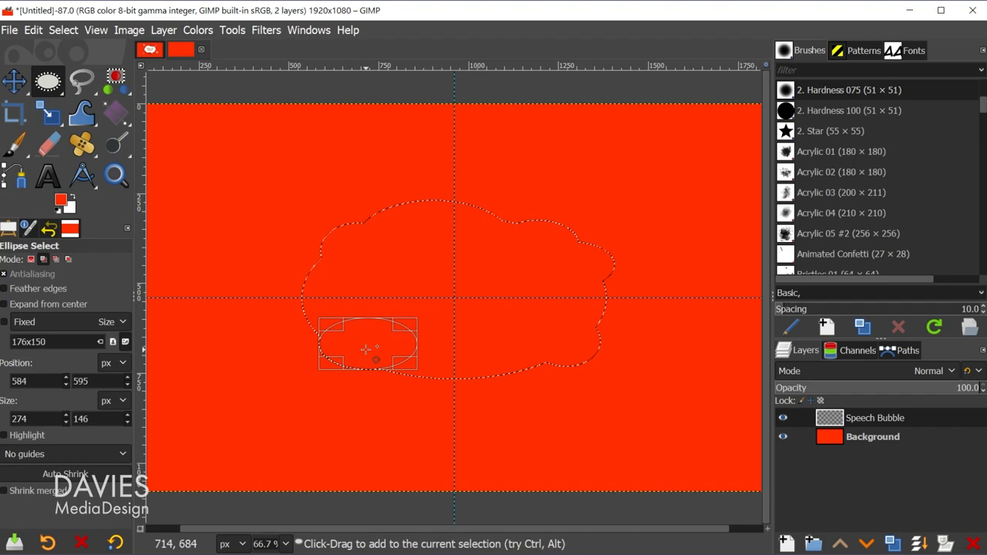
{"action": "left_click_drag", "start_coordinate": [367, 345], "coordinate": [371, 229]}
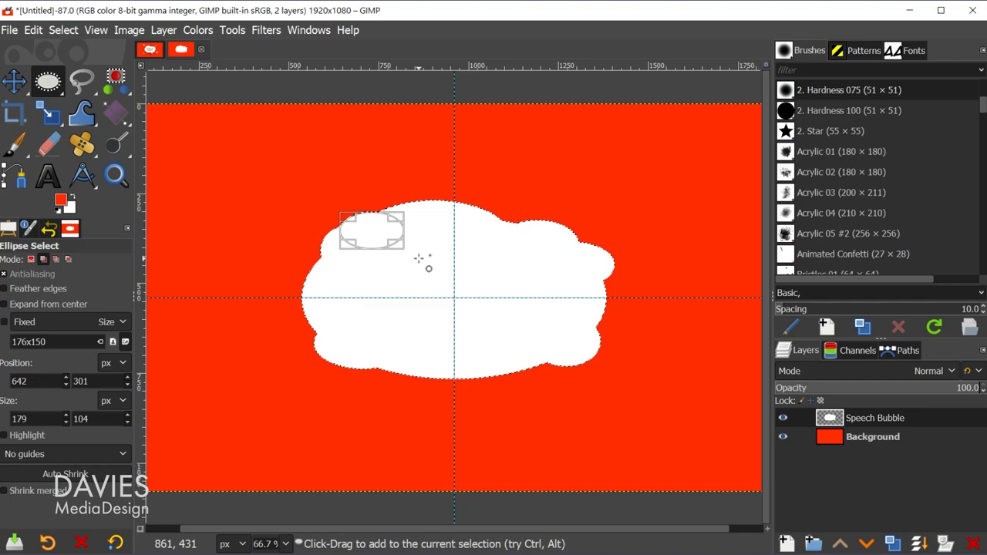
{"action": "mouse_move", "coordinate": [335, 293]}
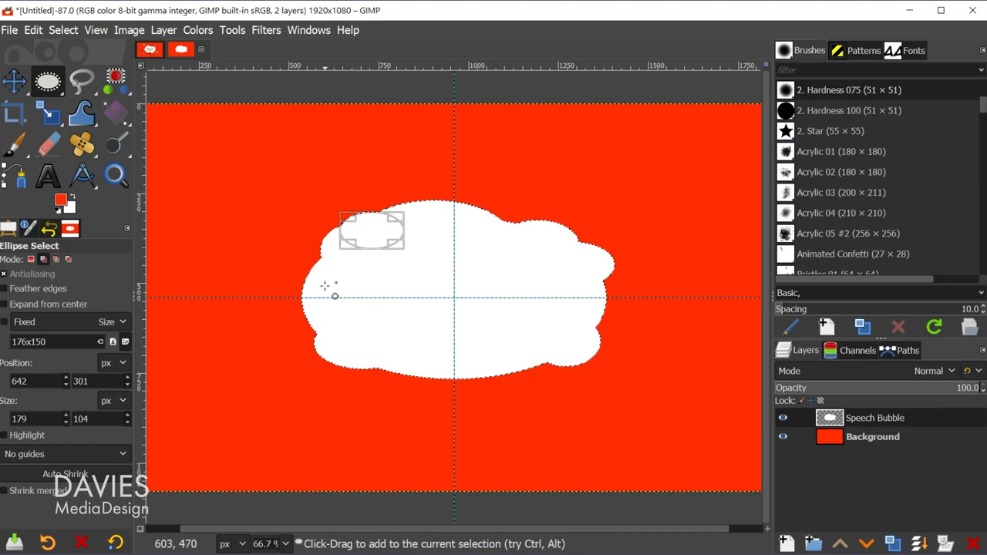
{"action": "mouse_move", "coordinate": [486, 262]}
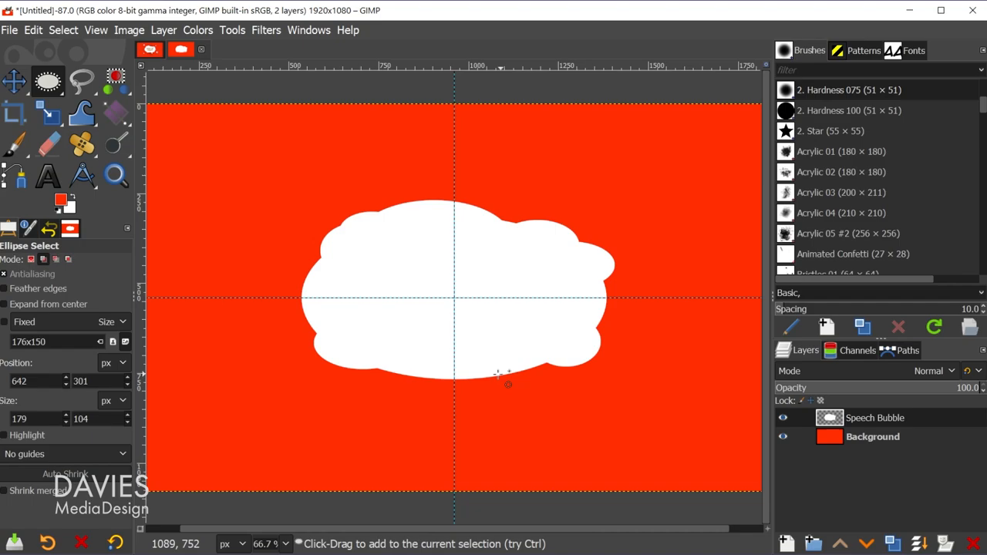
{"action": "mouse_move", "coordinate": [532, 348]}
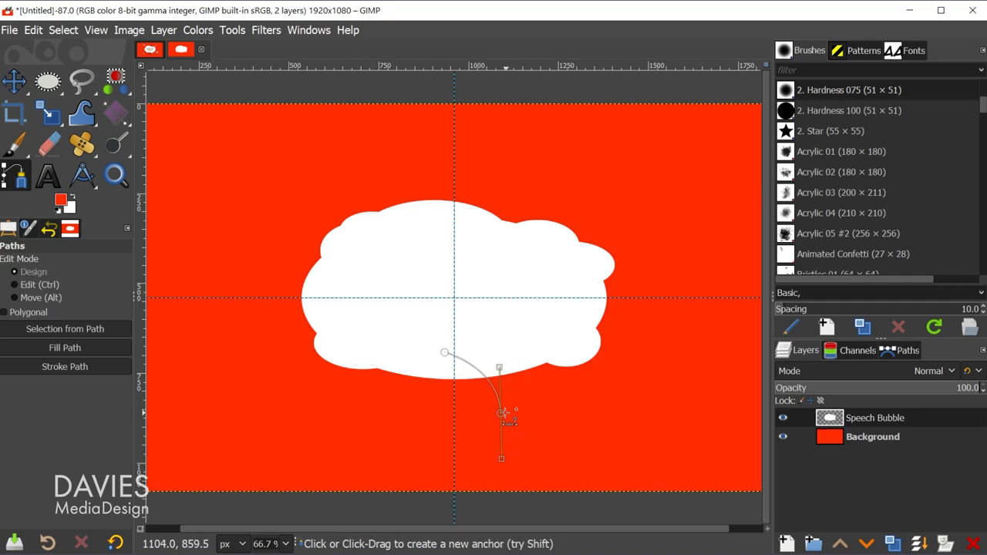
Curve the tail path's edge below the cloud and bring up its fill options
{"action": "left_click_drag", "start_coordinate": [501, 413], "coordinate": [491, 426]}
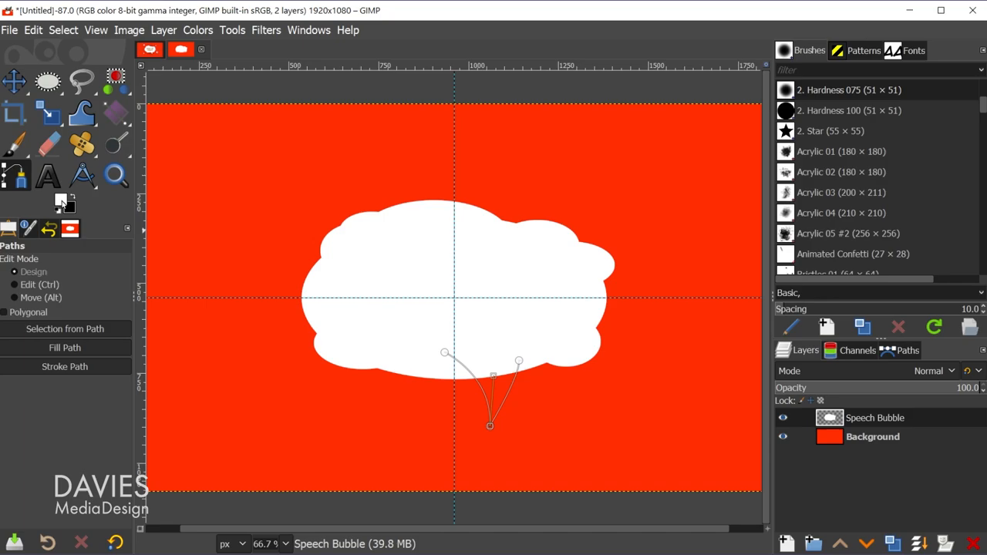
{"action": "left_click", "coordinate": [64, 348]}
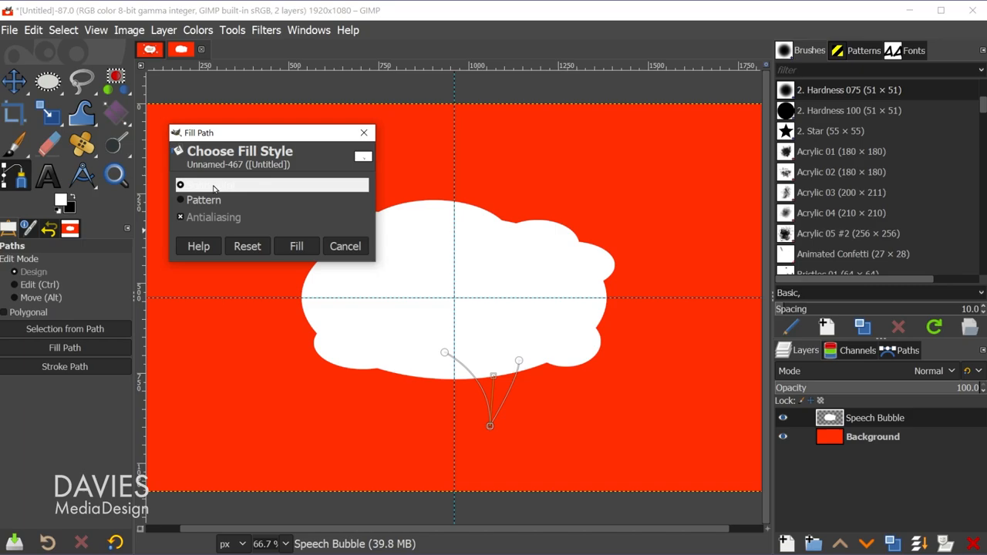
{"action": "mouse_move", "coordinate": [282, 188]}
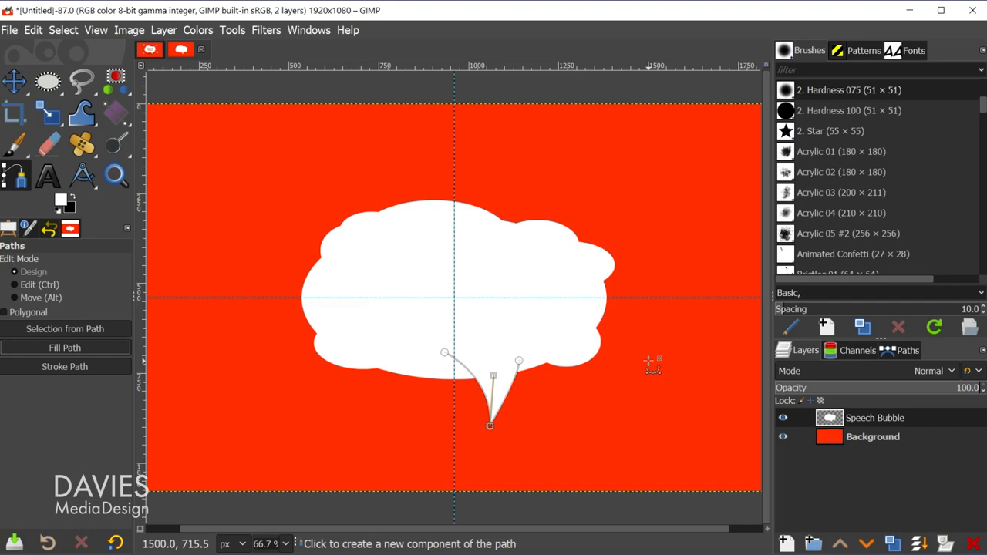
Duplicate the Speech Bubble layer
{"action": "left_click", "coordinate": [14, 81]}
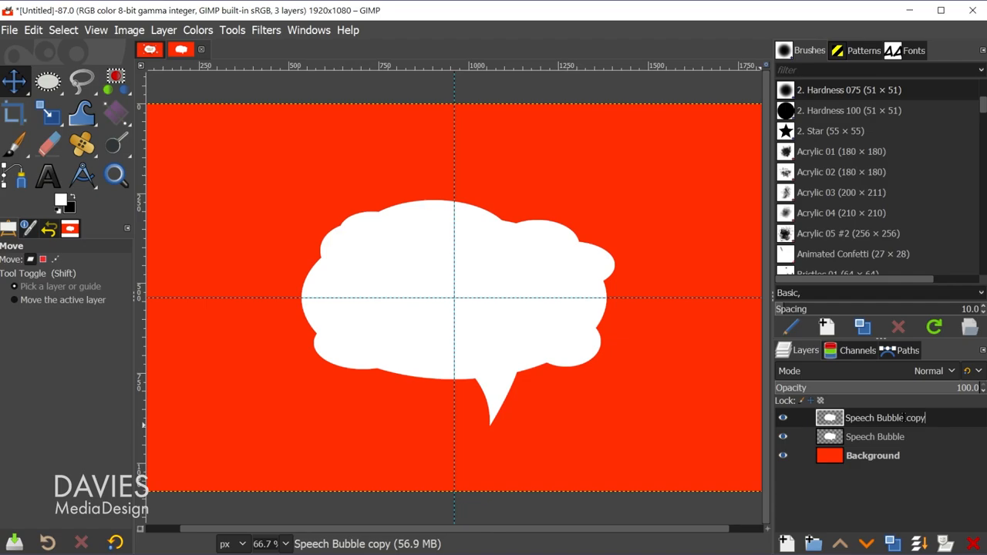
Name the duplicated layer 'Speech Bubble Shadow'
{"action": "type", "text": "Speech Bubble Shadow"}
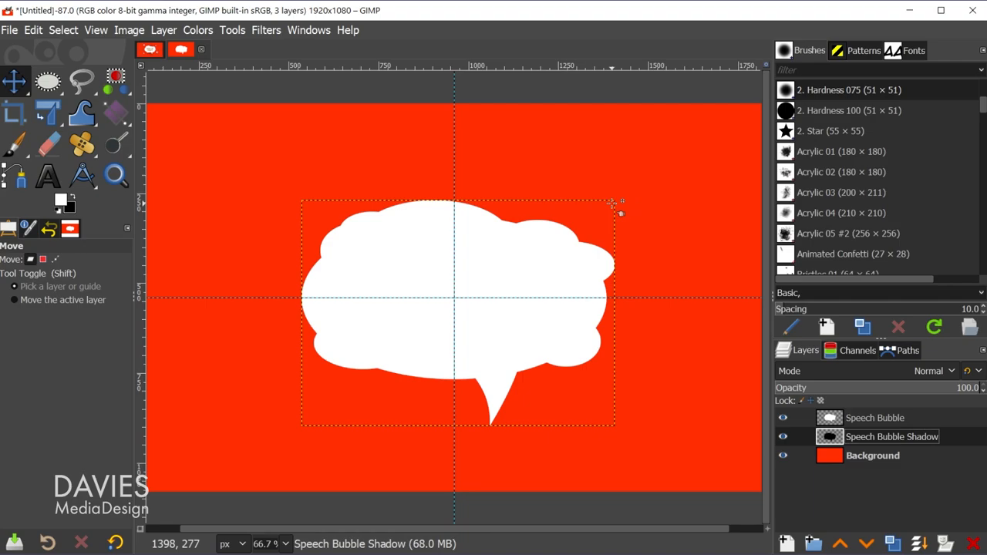
{"action": "mouse_move", "coordinate": [598, 316]}
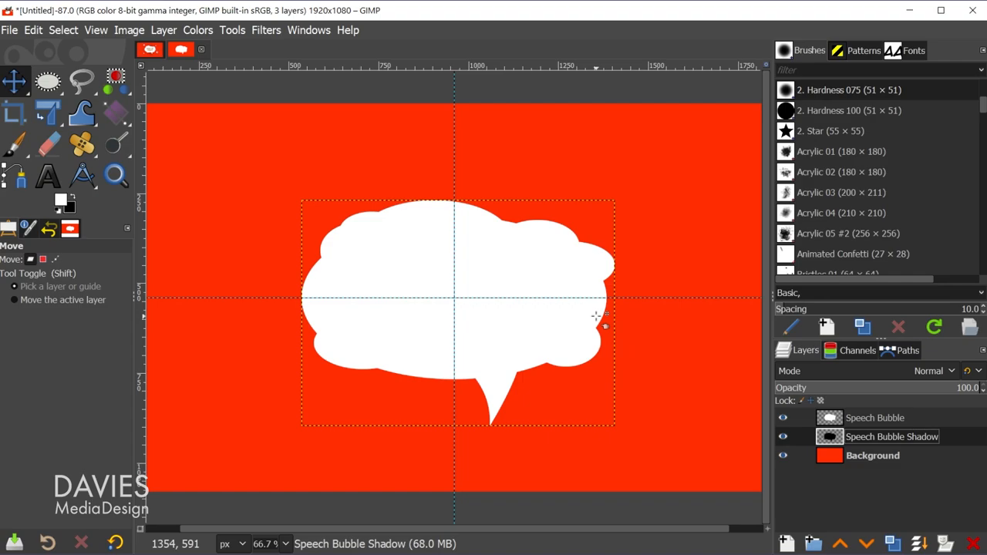
Scale up, skew and rotate the black shadow layer with Unified Transform
{"action": "left_click", "coordinate": [48, 113]}
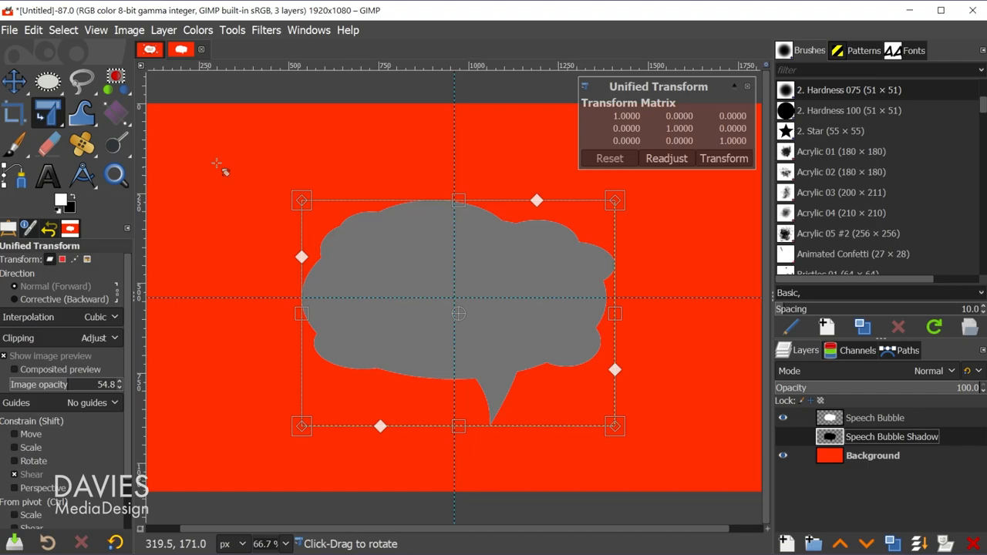
{"action": "mouse_move", "coordinate": [328, 466]}
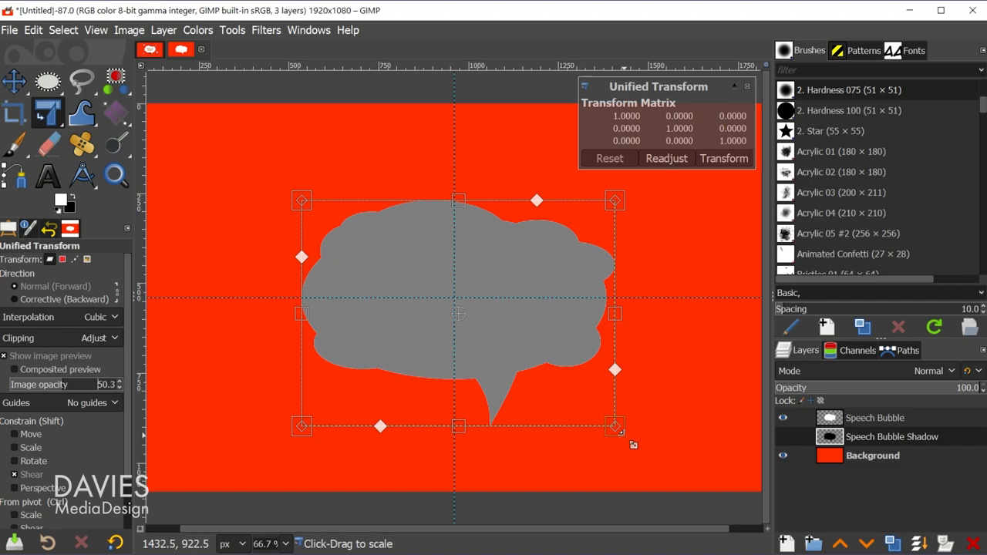
{"action": "left_click_drag", "start_coordinate": [614, 425], "coordinate": [622, 430]}
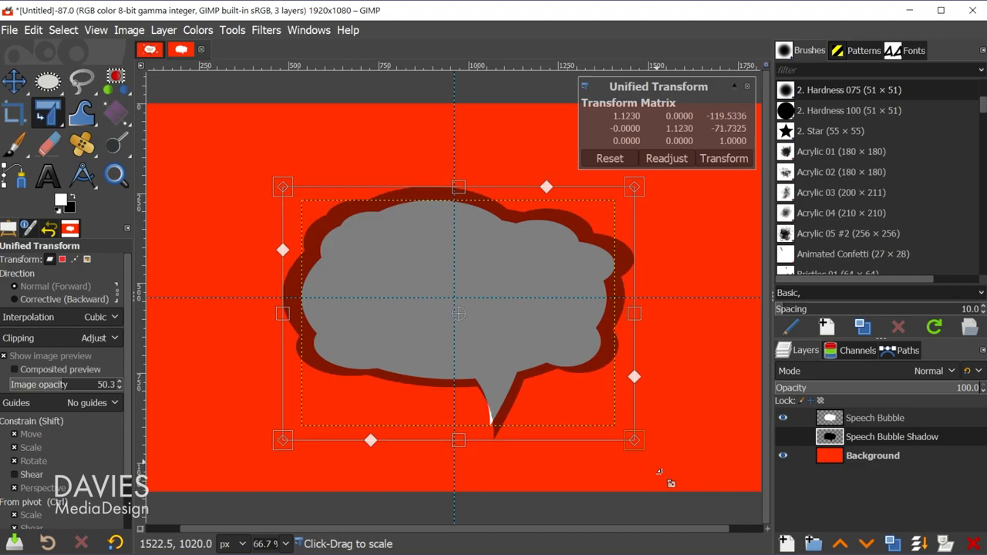
{"action": "left_click_drag", "start_coordinate": [634, 187], "coordinate": [633, 197]}
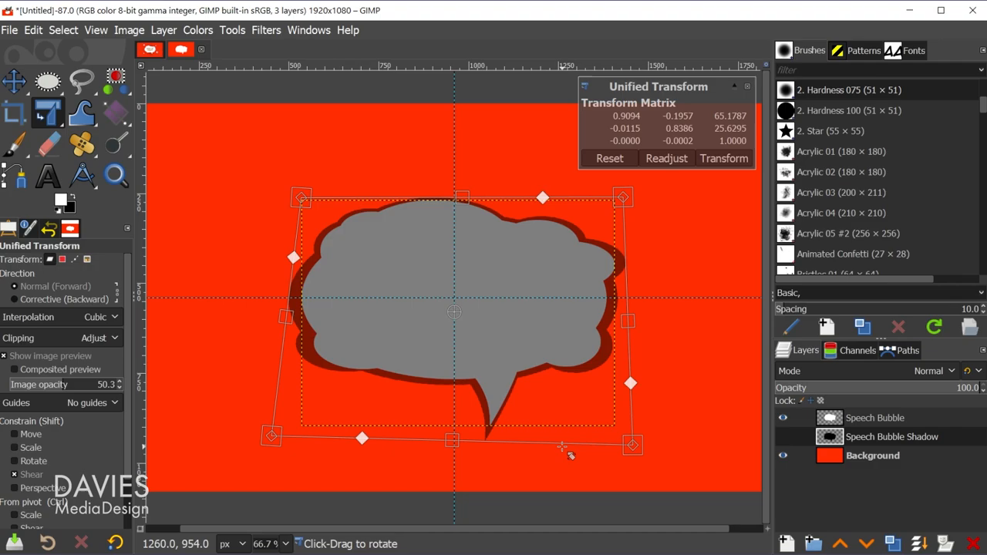
{"action": "left_click_drag", "start_coordinate": [561, 444], "coordinate": [368, 442]}
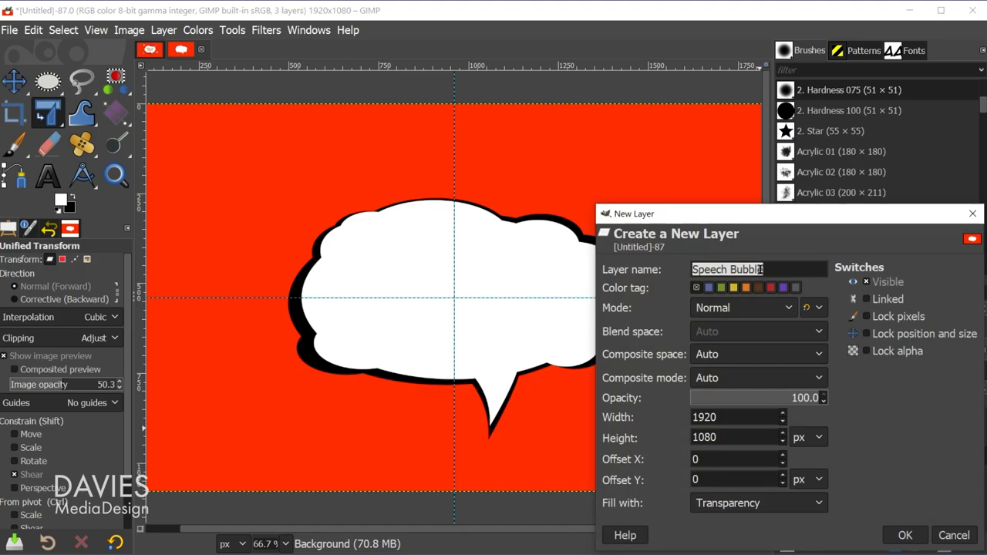
Enter 'Halftone' as the new layer's name
{"action": "type", "text": "Halftone"}
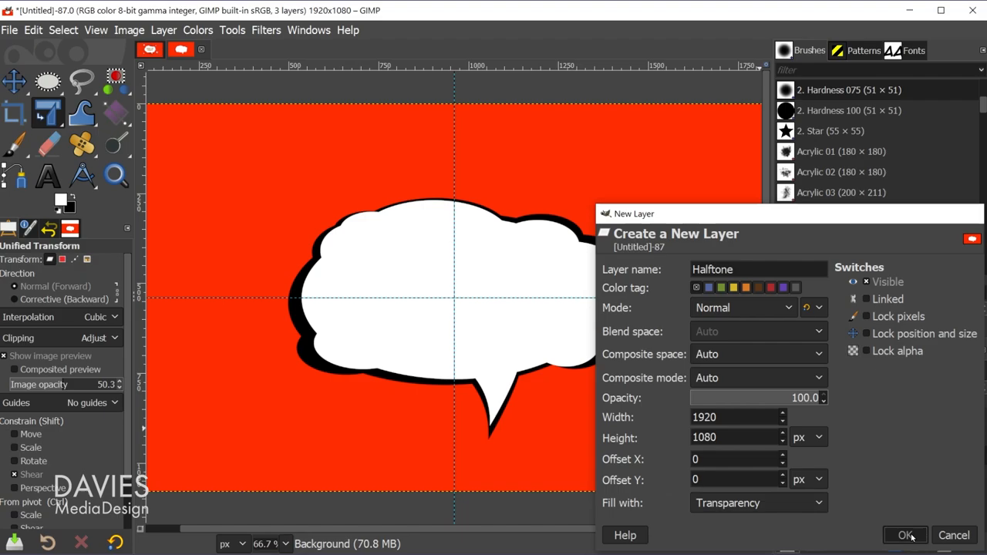
Add a Halftone layer and drag a radial foreground-to-background RGB gradient from the bubble centre
{"action": "left_click", "coordinate": [905, 535]}
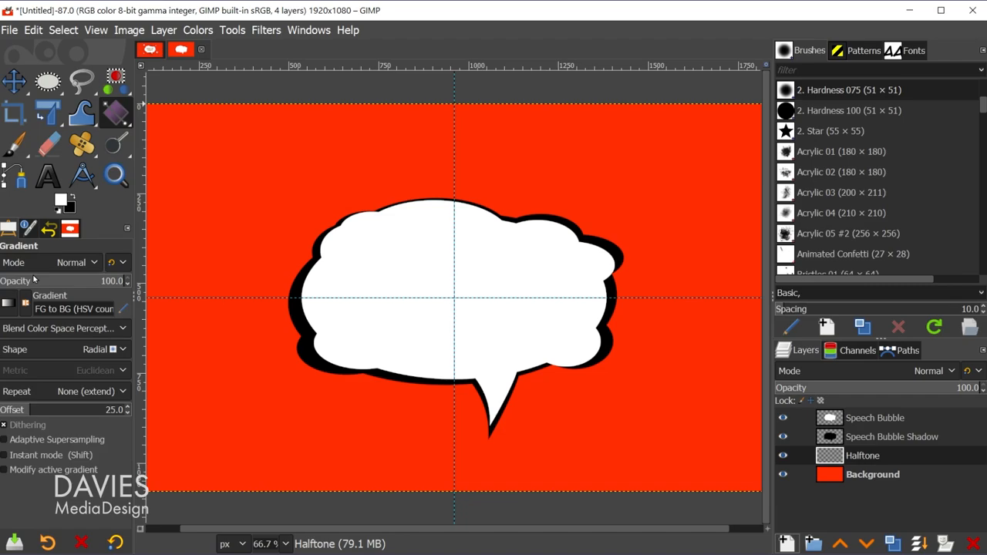
{"action": "left_click", "coordinate": [10, 301]}
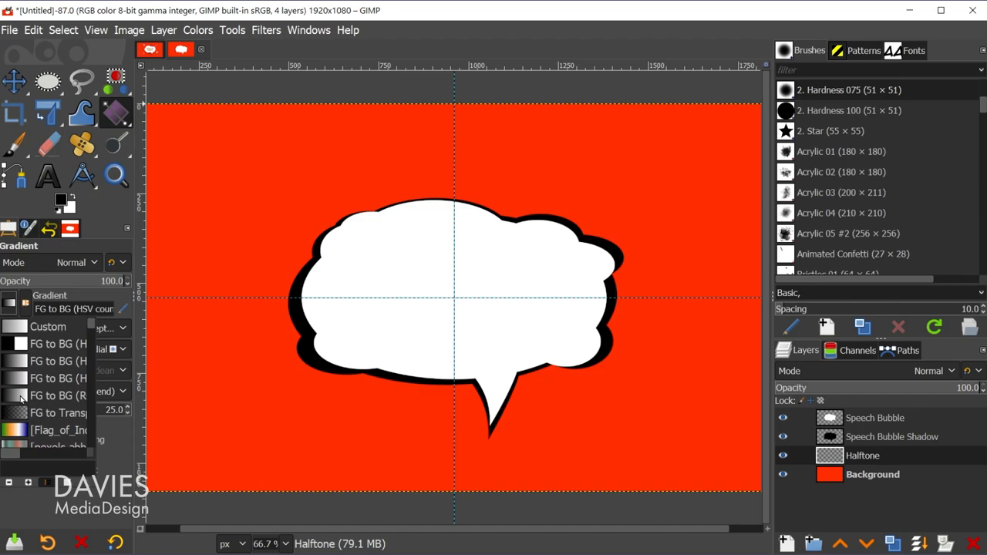
{"action": "left_click", "coordinate": [58, 343]}
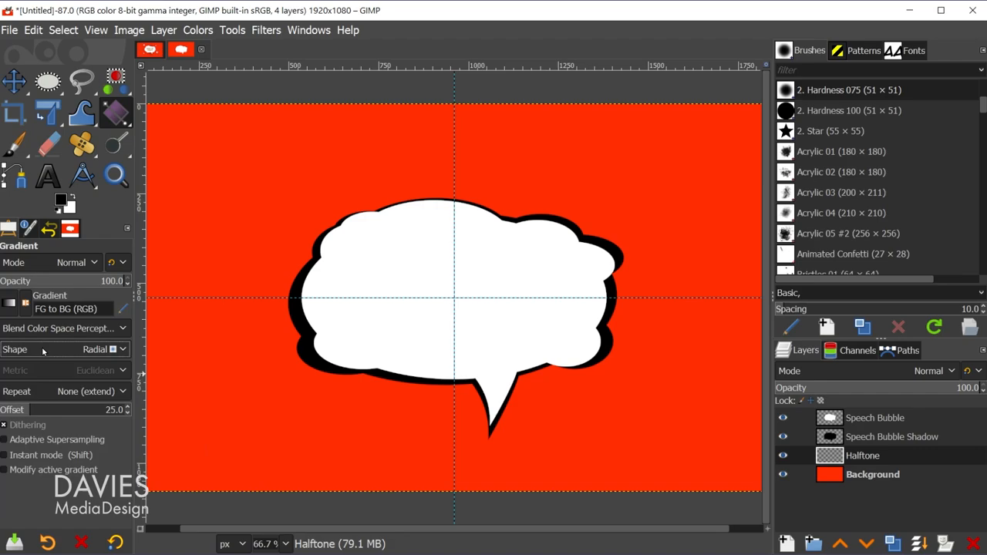
{"action": "left_click_drag", "start_coordinate": [453, 298], "coordinate": [231, 411]}
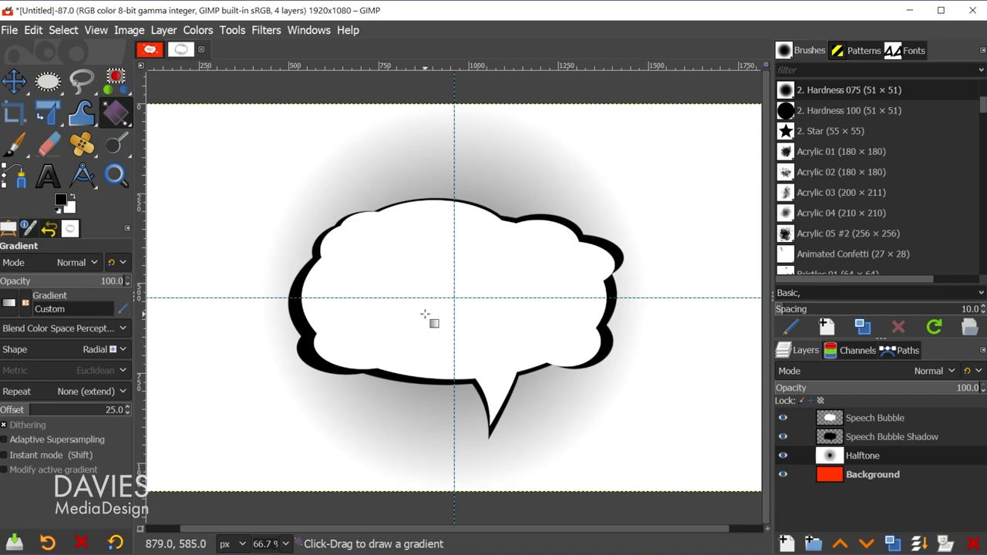
{"action": "left_click", "coordinate": [266, 29]}
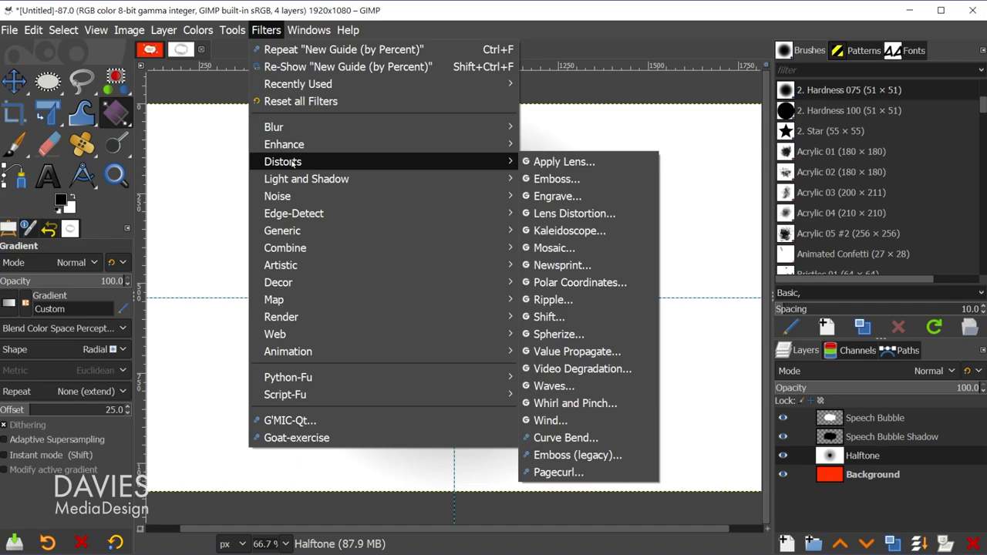
Apply Newsprint with a Circle pattern, period about 31 and angle 75
{"action": "left_click", "coordinate": [562, 264]}
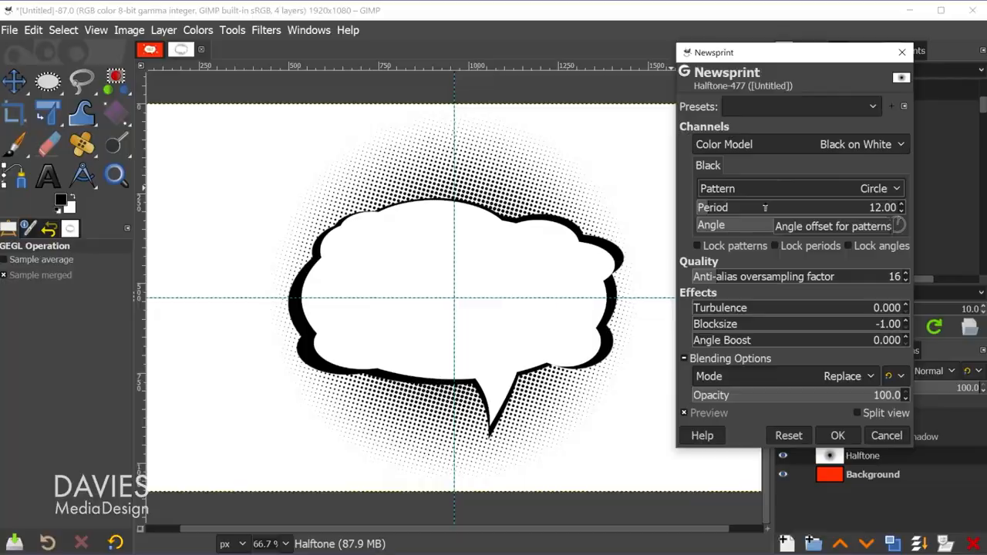
{"action": "type", "text": "75.00"}
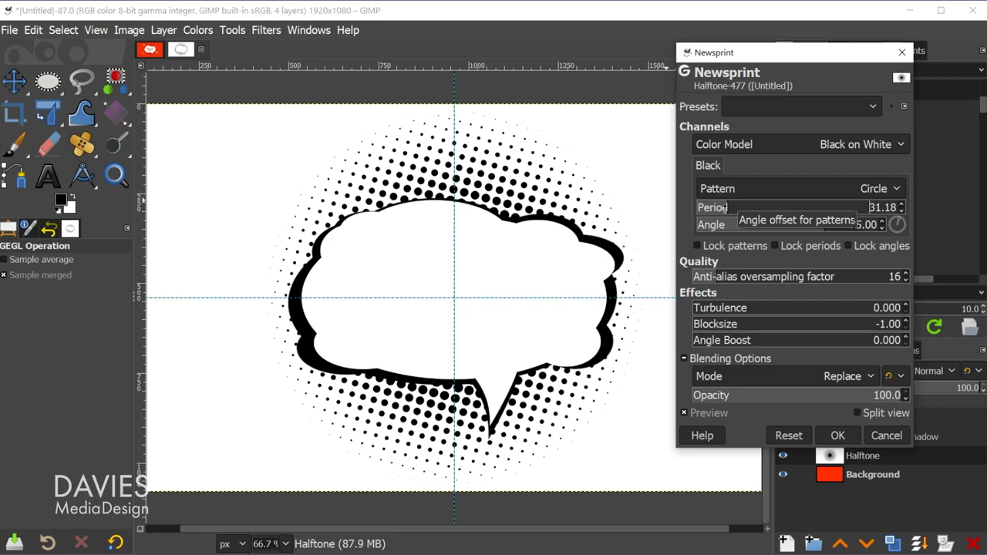
{"action": "left_click", "coordinate": [837, 435]}
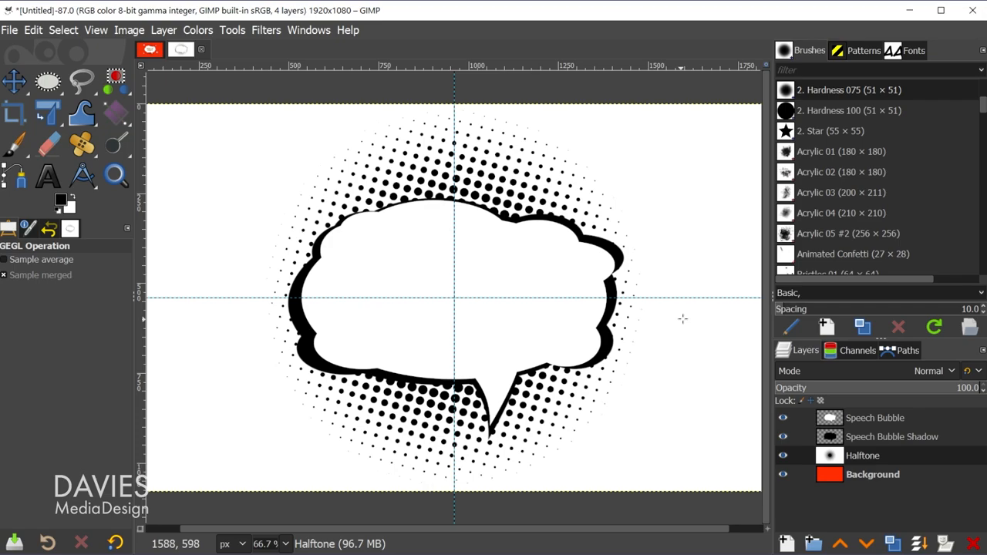
Set the Halftone layer's blend mode to Darken only
{"action": "left_click", "coordinate": [933, 371]}
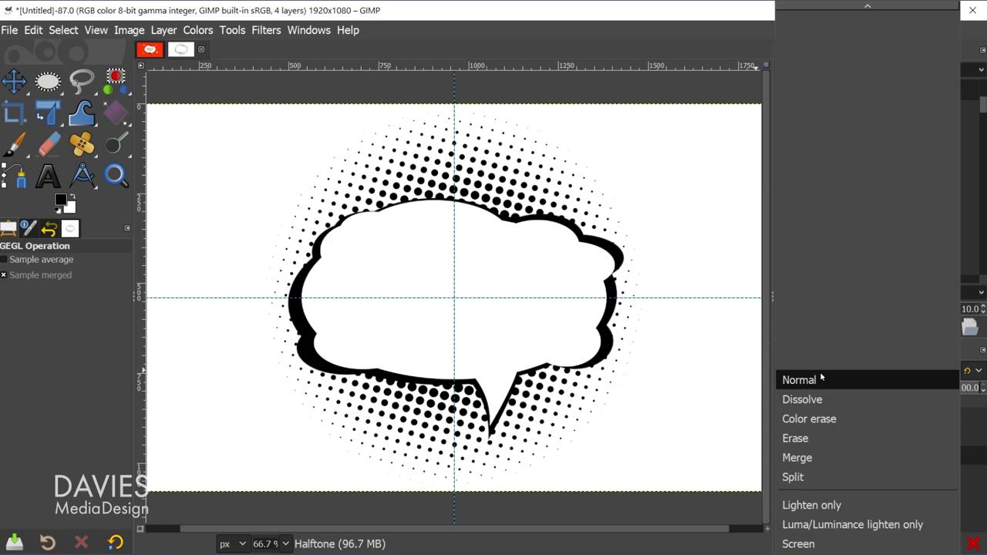
{"action": "scroll", "scroll_direction": "down", "scroll_amount": 3}
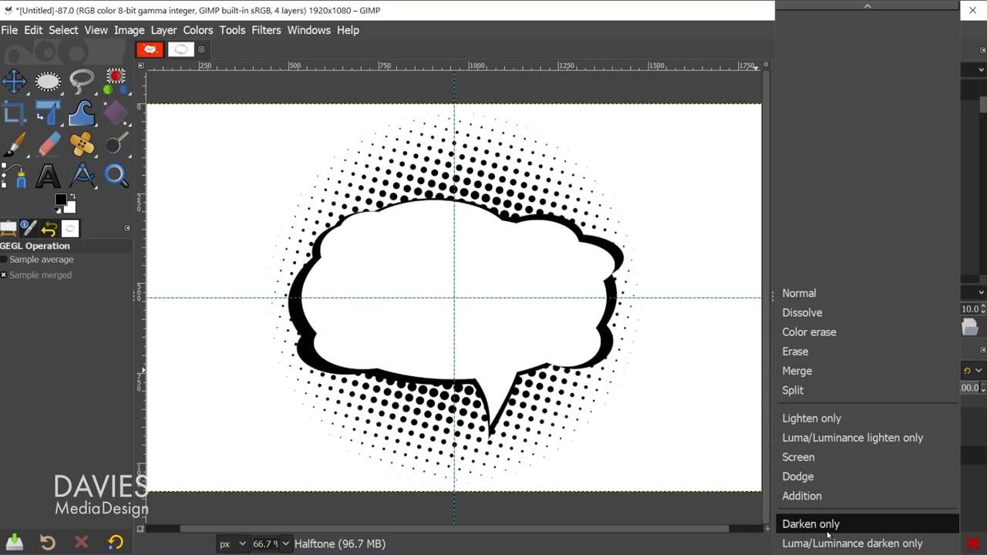
{"action": "left_click", "coordinate": [810, 524]}
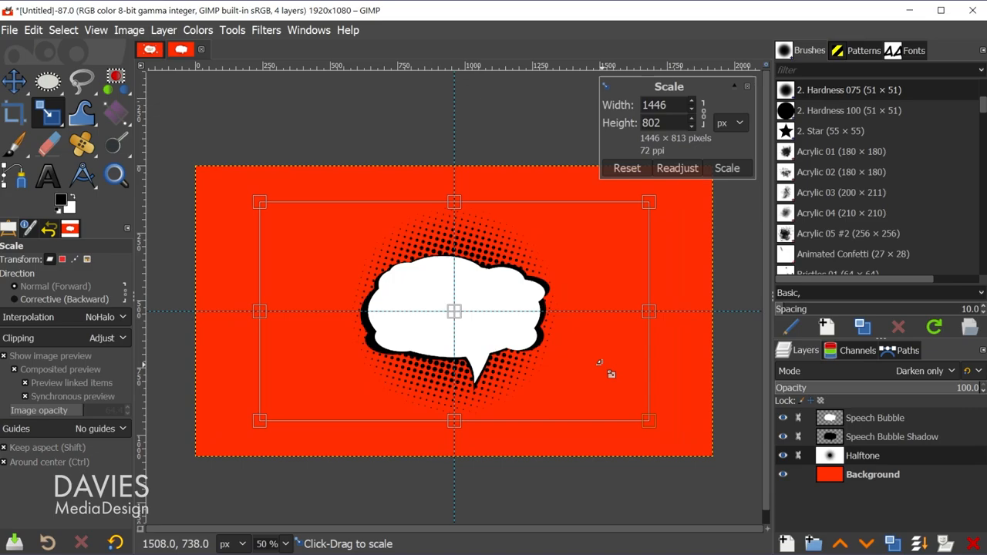
Drag a Scale corner handle outward to resize the halftone dots, then confirm
{"action": "left_click_drag", "start_coordinate": [648, 420], "coordinate": [667, 430]}
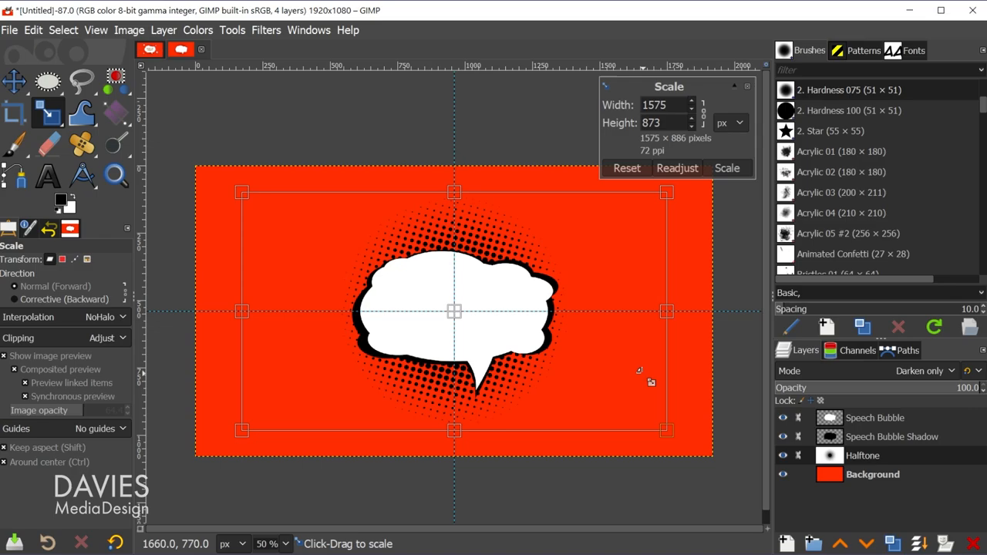
{"action": "left_click", "coordinate": [725, 168]}
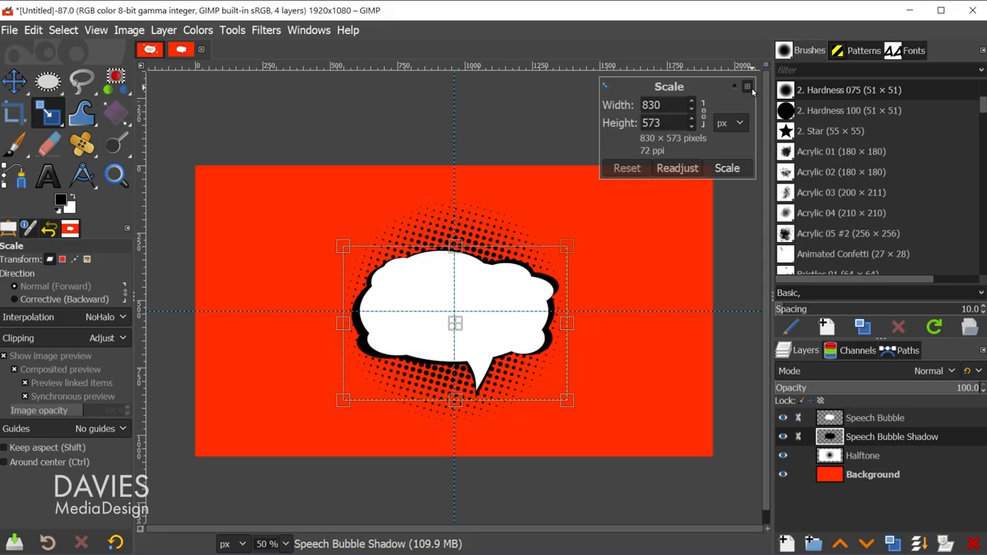
{"action": "left_click", "coordinate": [747, 85]}
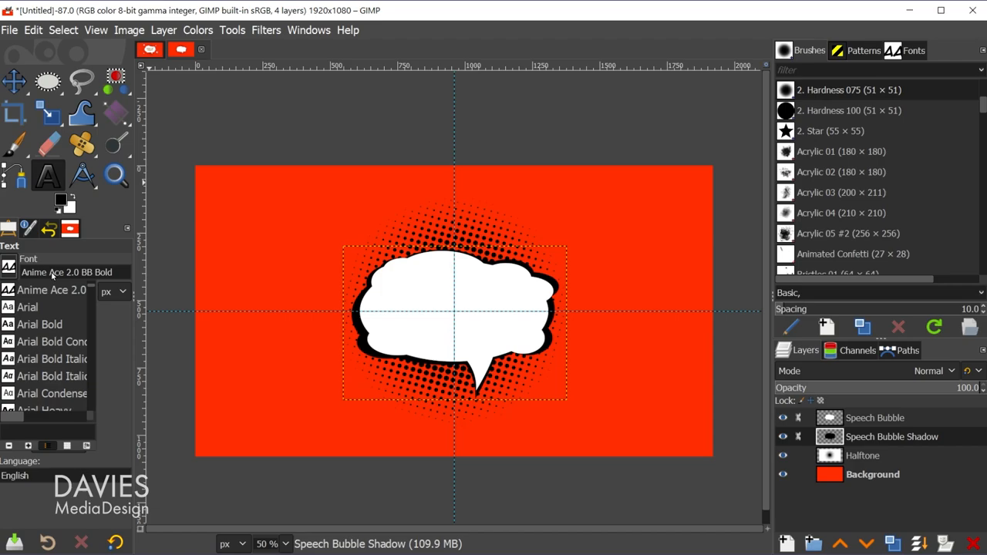
Type yellow 'GIMP IS FREE?!' in Anime Ace 2.0 BB Bold, size 75, inside the bubble
{"action": "left_click", "coordinate": [61, 198]}
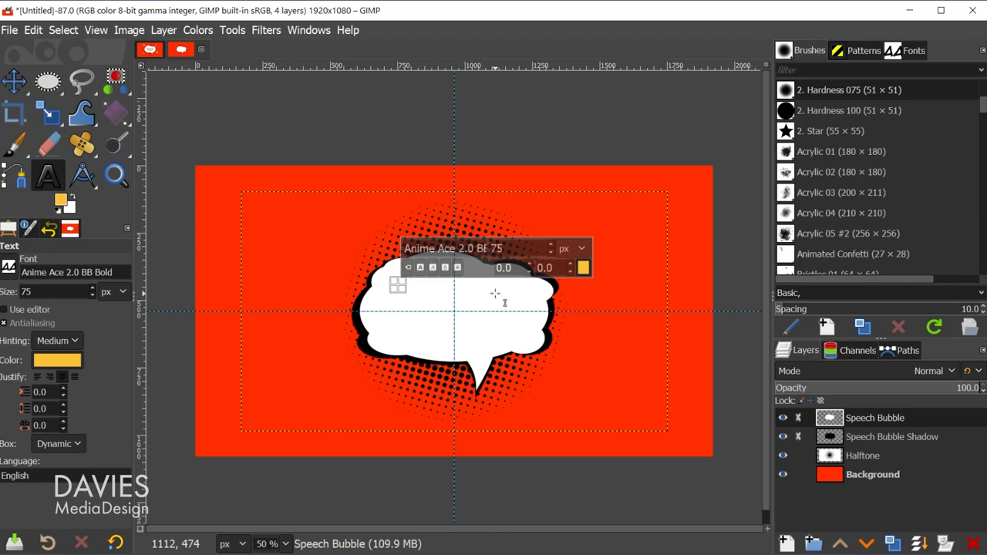
{"action": "type", "text": "GIMP IS FREE?!"}
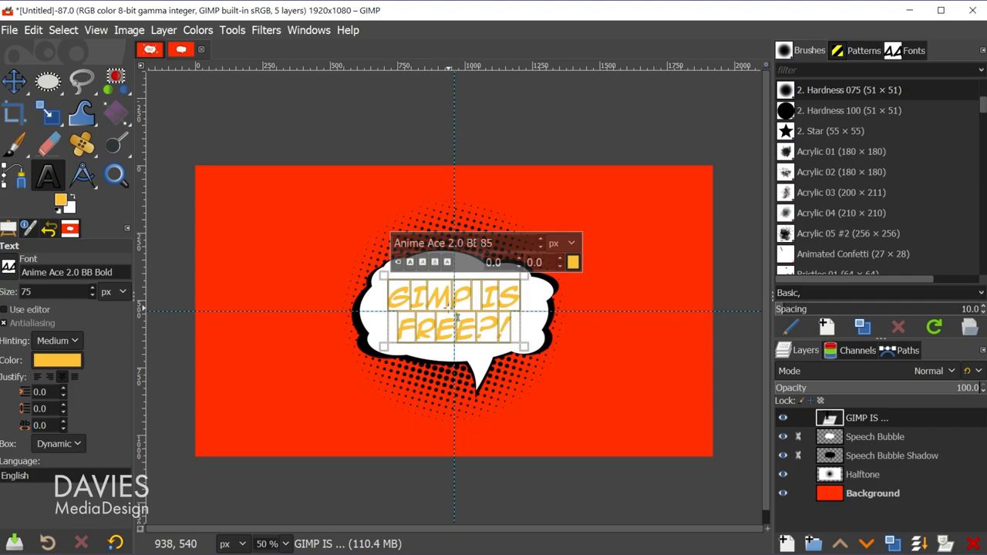
{"action": "left_click", "coordinate": [265, 29]}
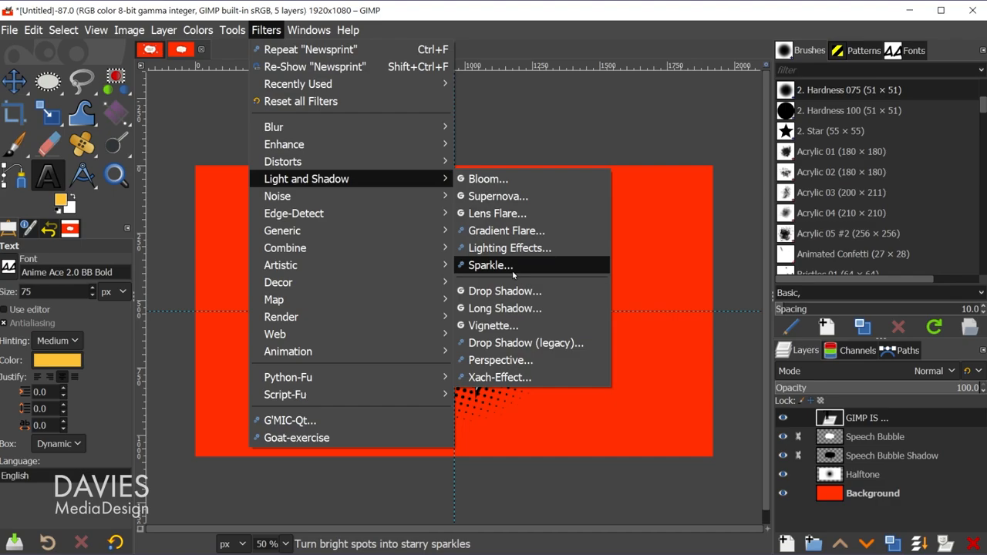
Open the Drop Shadow filter for the 'GIMP IS FREE?!' text layer
{"action": "left_click", "coordinate": [505, 291]}
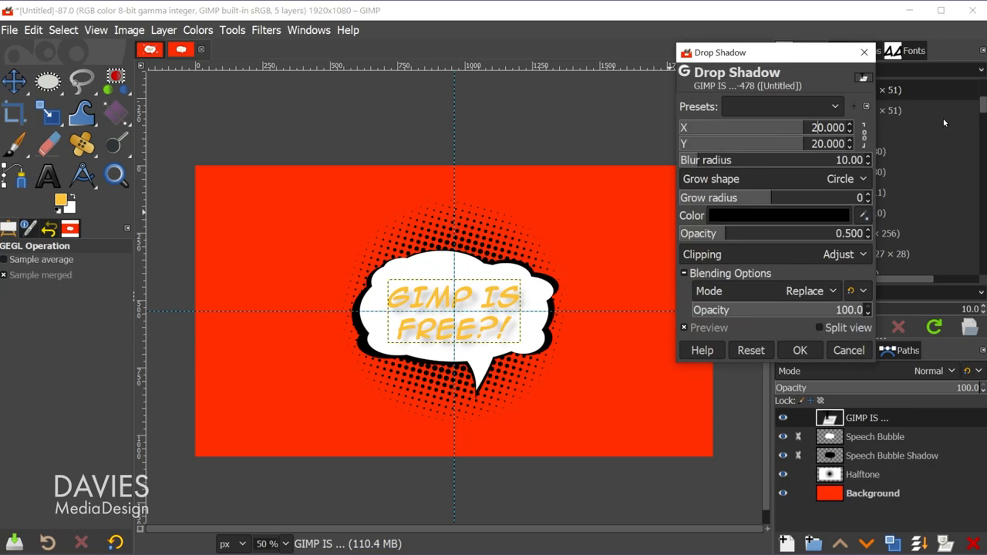